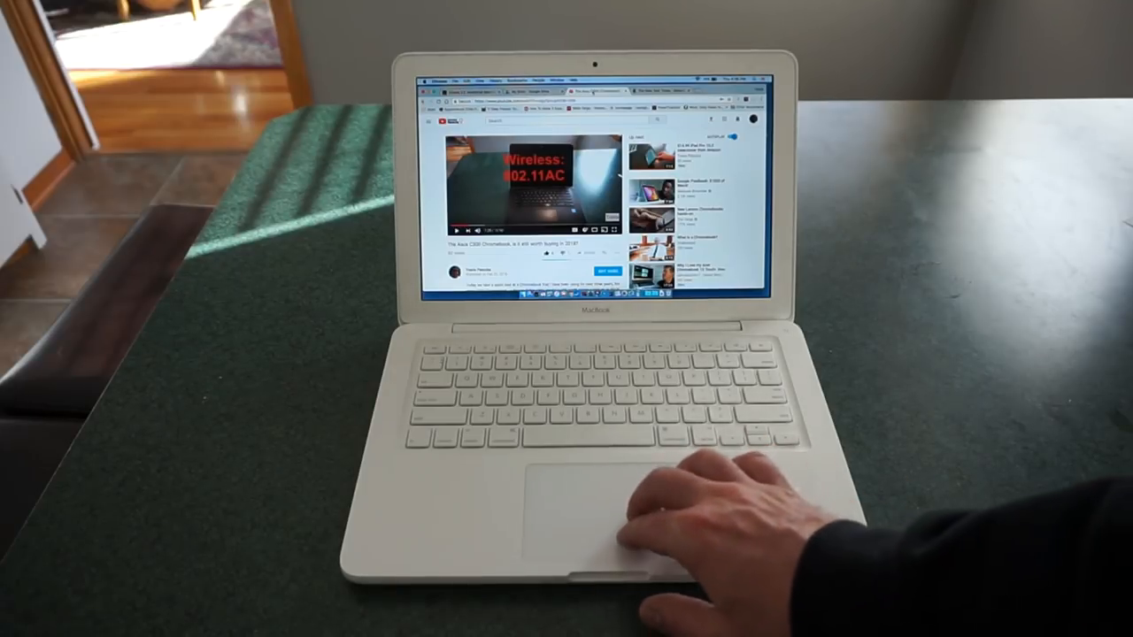
{"action": "left_click", "coordinate": [752, 119]}
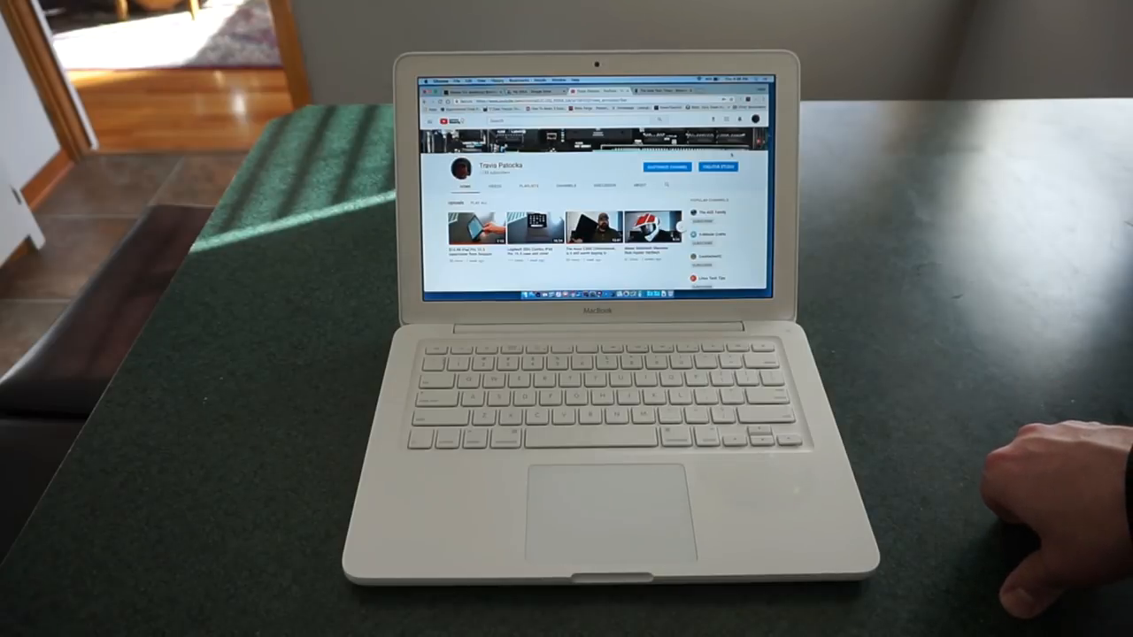
{"action": "mouse_move", "coordinate": [991, 478]}
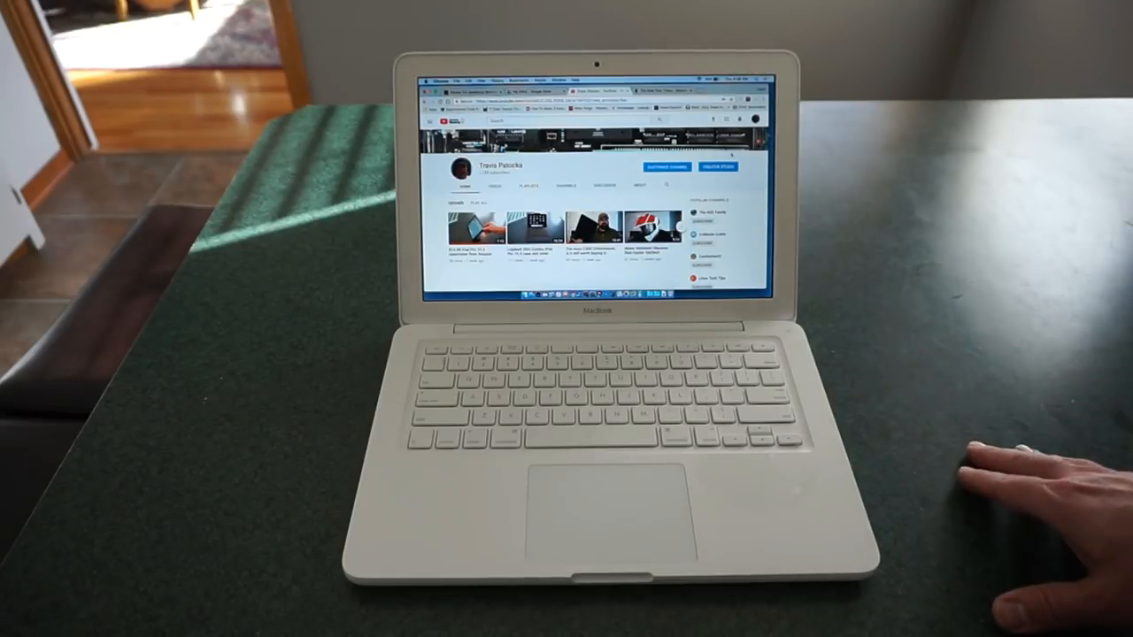